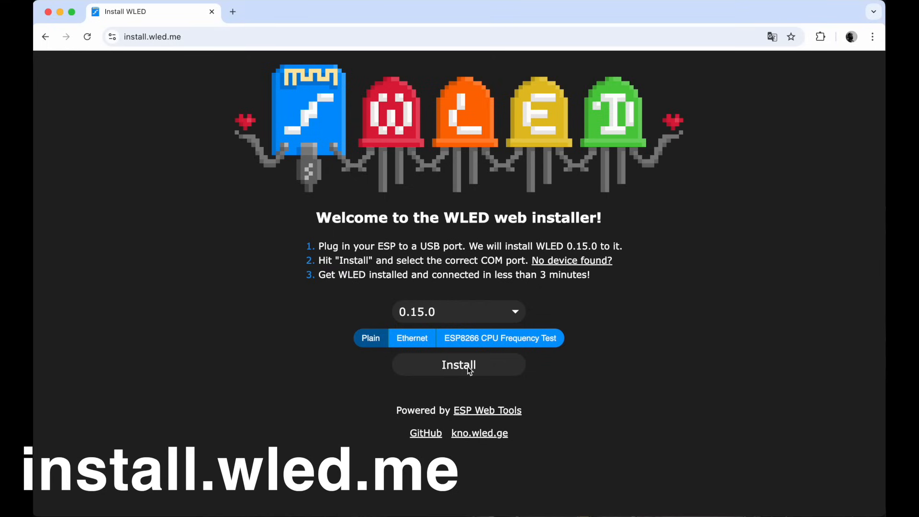
Step: Connect the installer to the controller's CP2102 USB to UART Bridge port (cu.usbserial-0001)
click(458, 364)
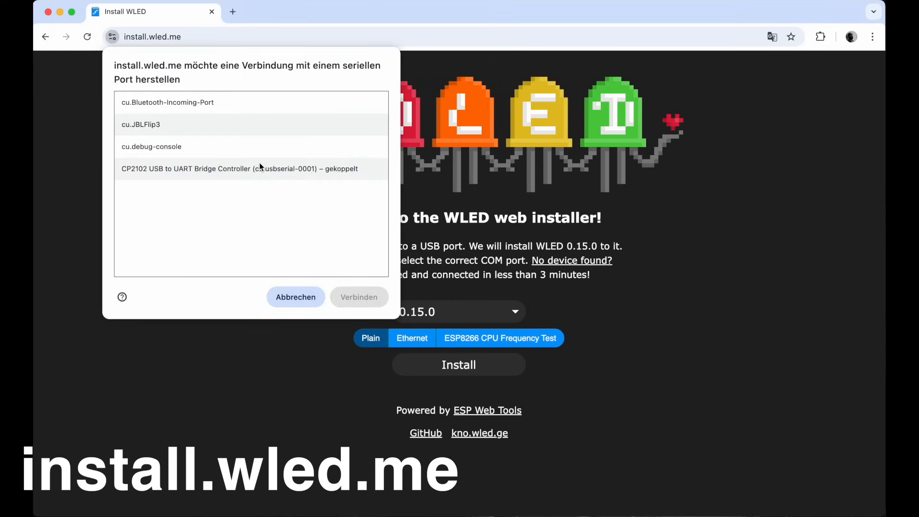
click(237, 168)
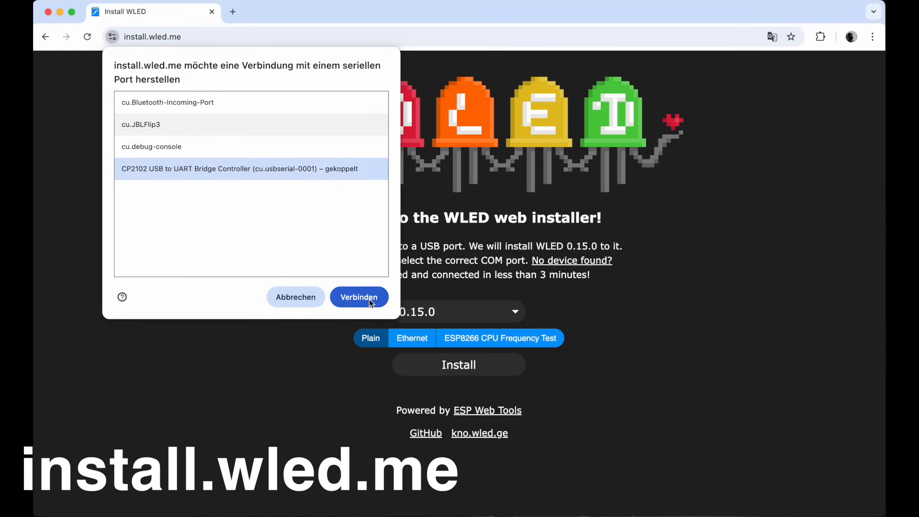
click(359, 297)
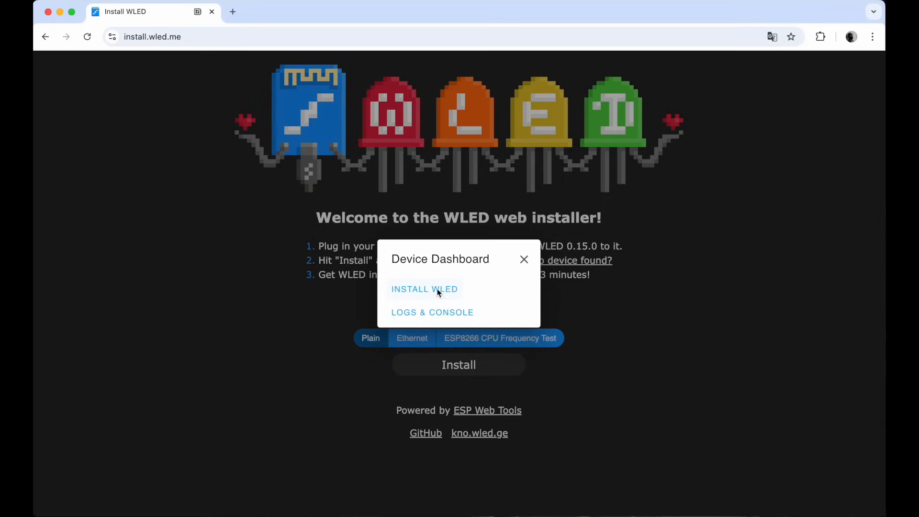
Step: Erase the device, install WLED 0.15.0, then visit the networked device's WLED interface
click(424, 289)
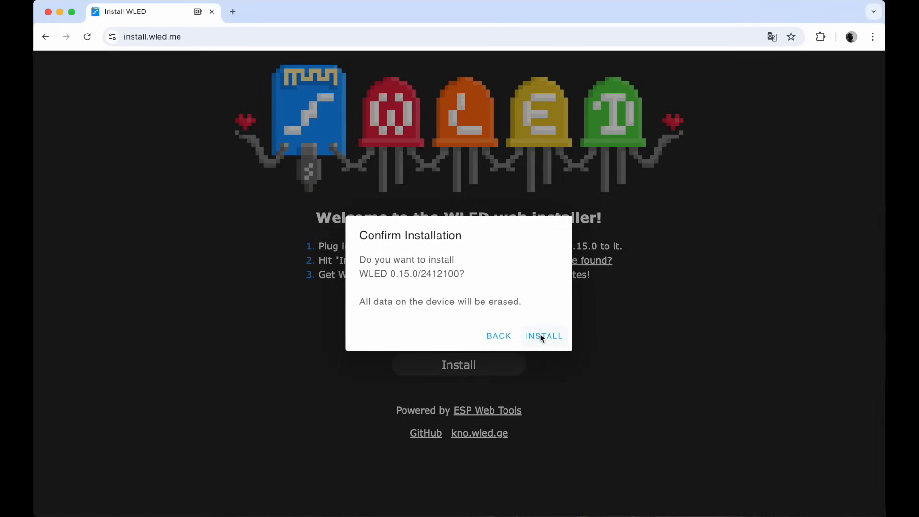
click(543, 336)
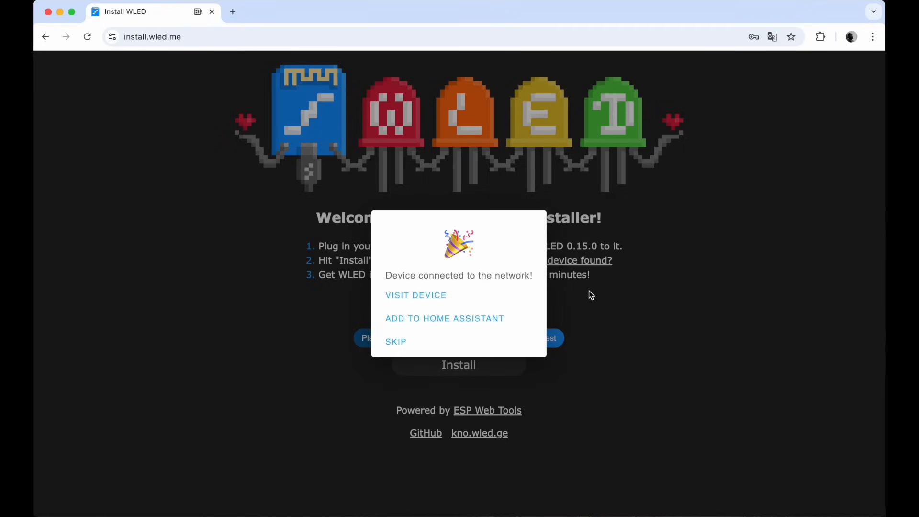
click(415, 295)
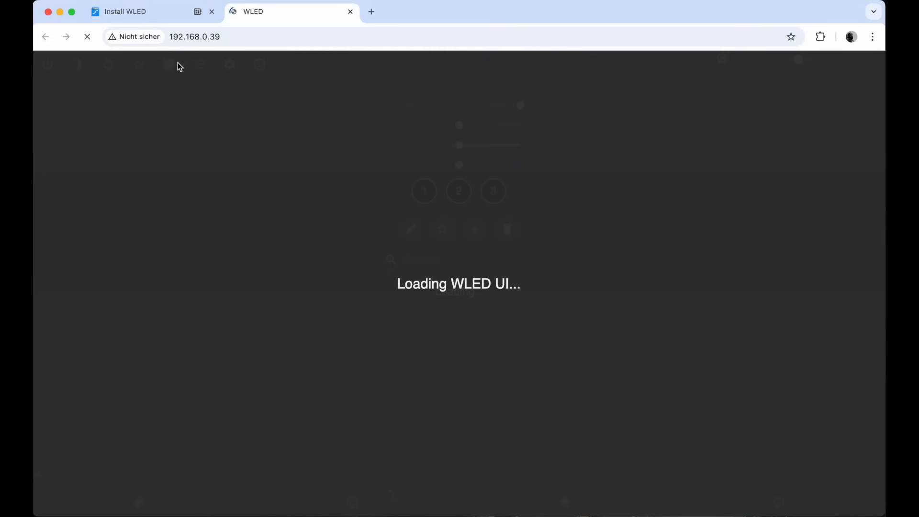